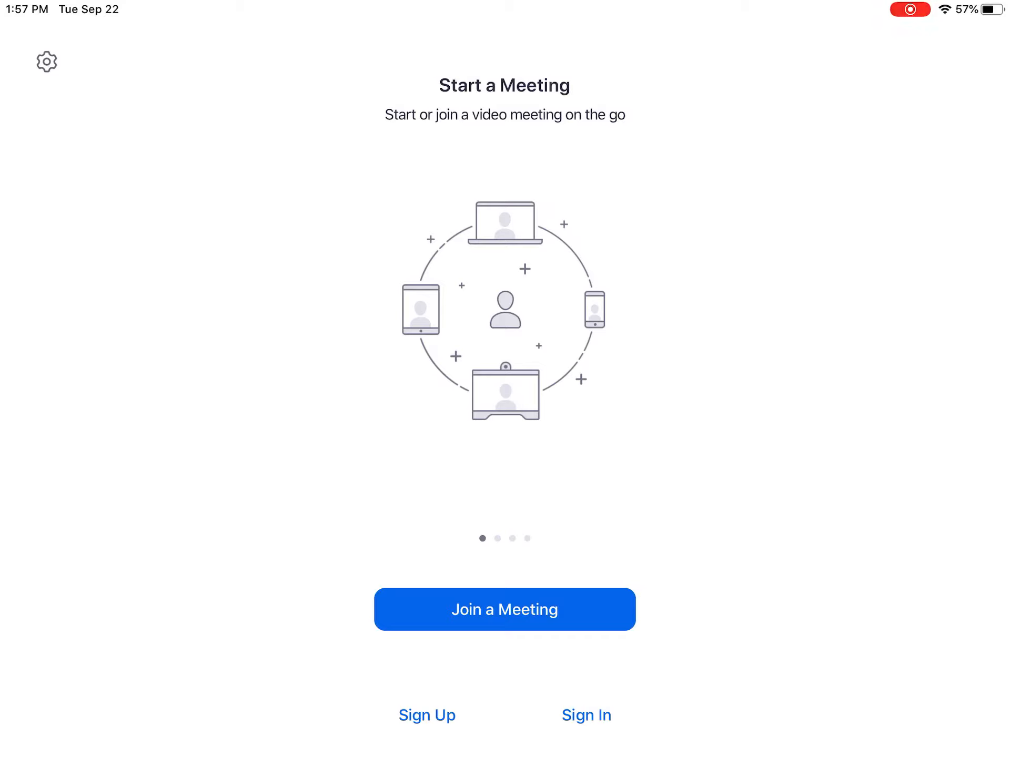
- Leave Zoom for the iPad home screen with the Home button
{"action": "key", "text": "home"}
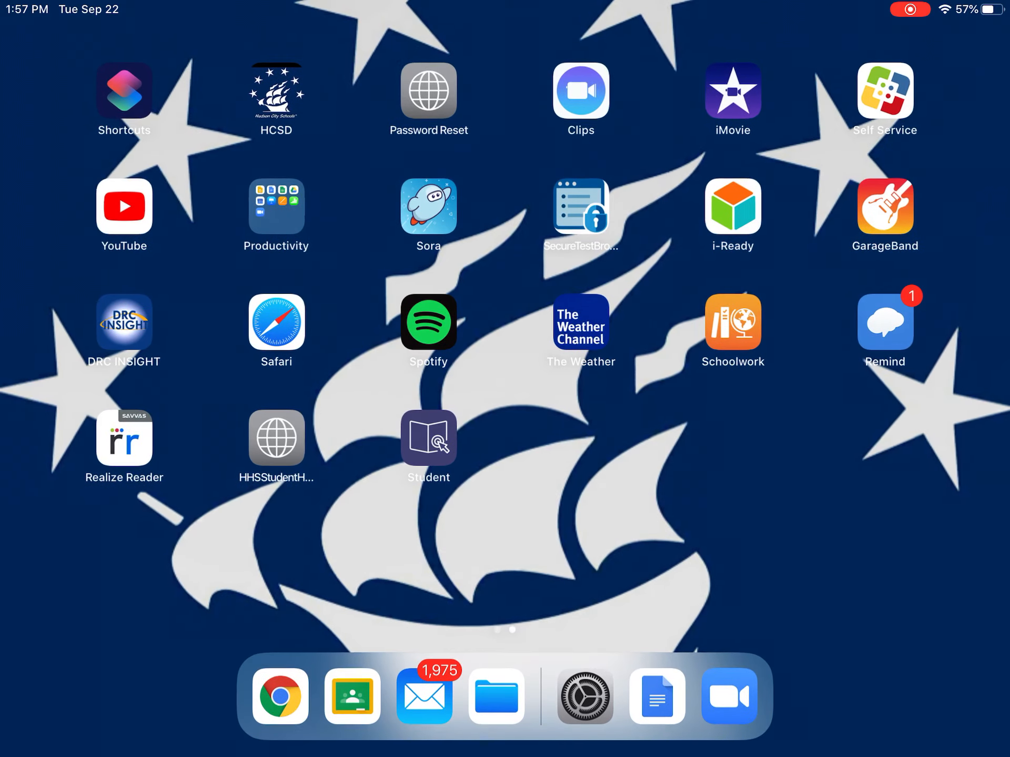
- Copy the meeting ID from the Zoom invitation in Mail, then return to Zoom
{"action": "left_click", "coordinate": [424, 696]}
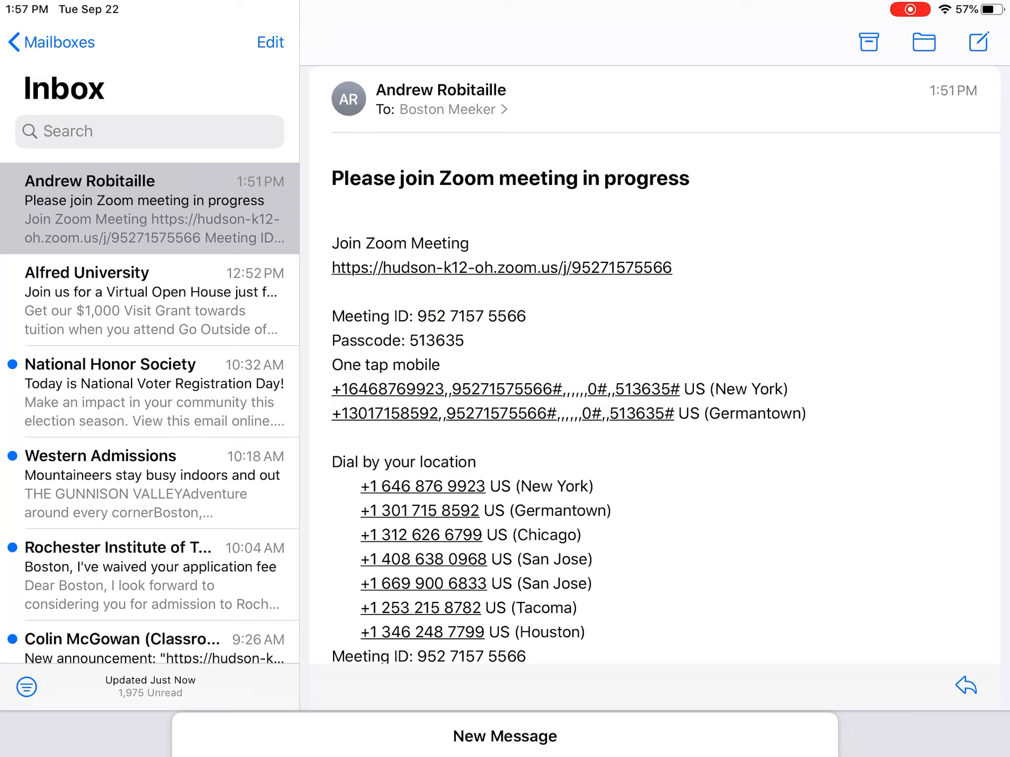
{"action": "double_click", "coordinate": [432, 317]}
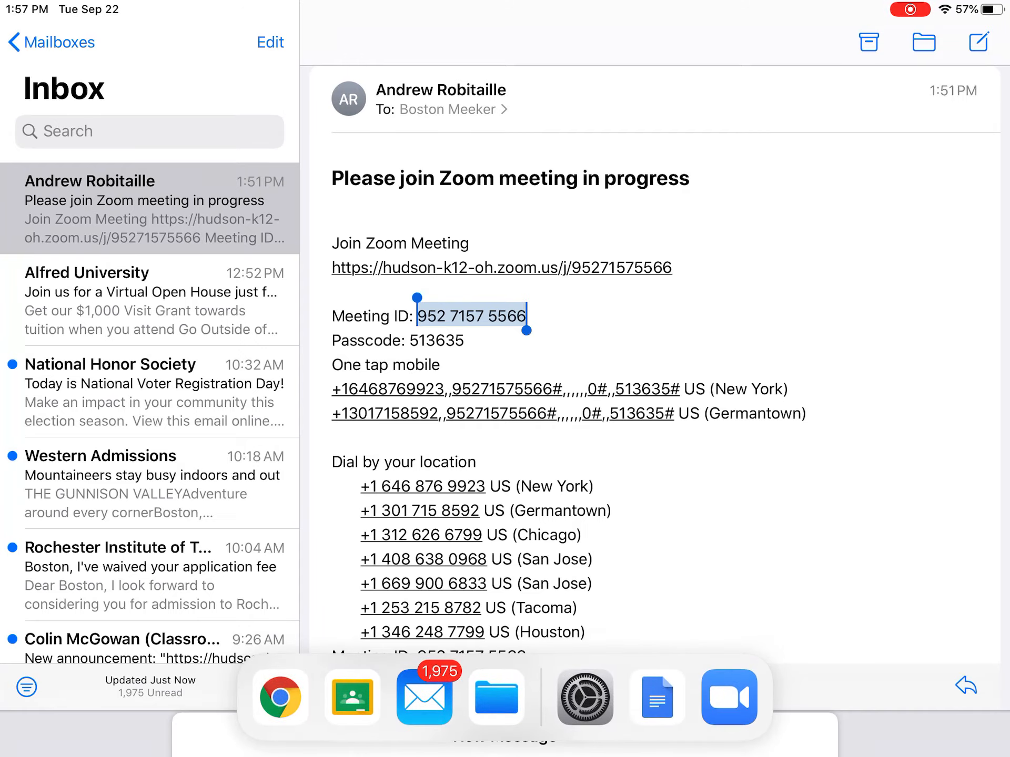
{"action": "left_click", "coordinate": [728, 698]}
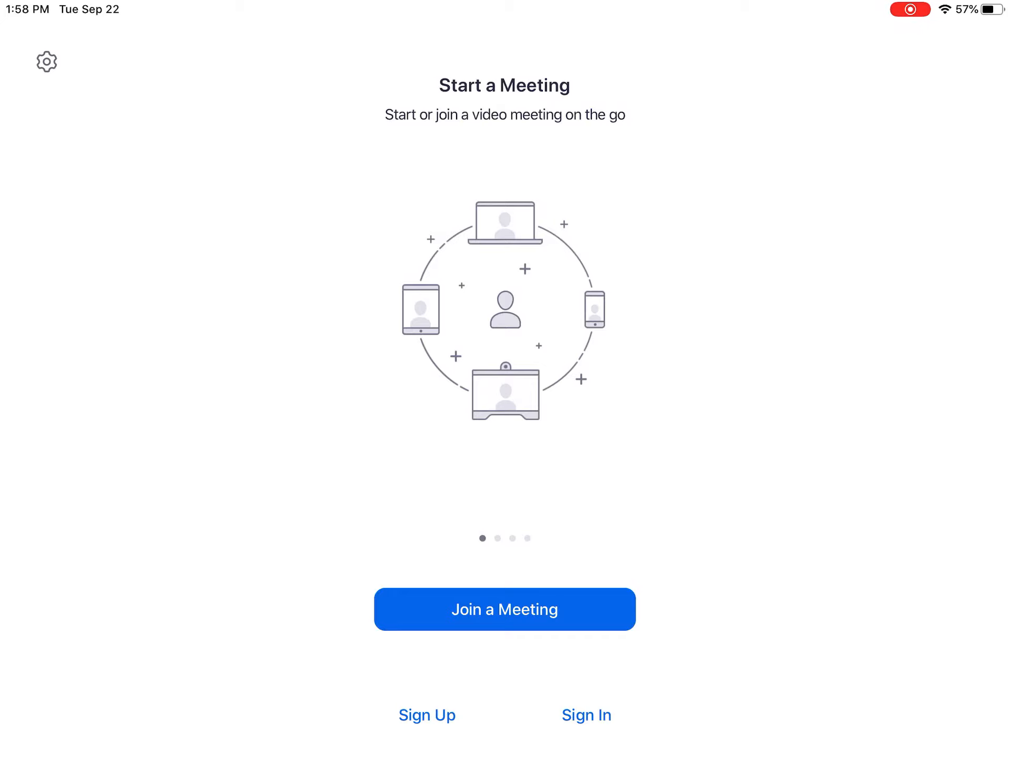
{"action": "left_click", "coordinate": [504, 609]}
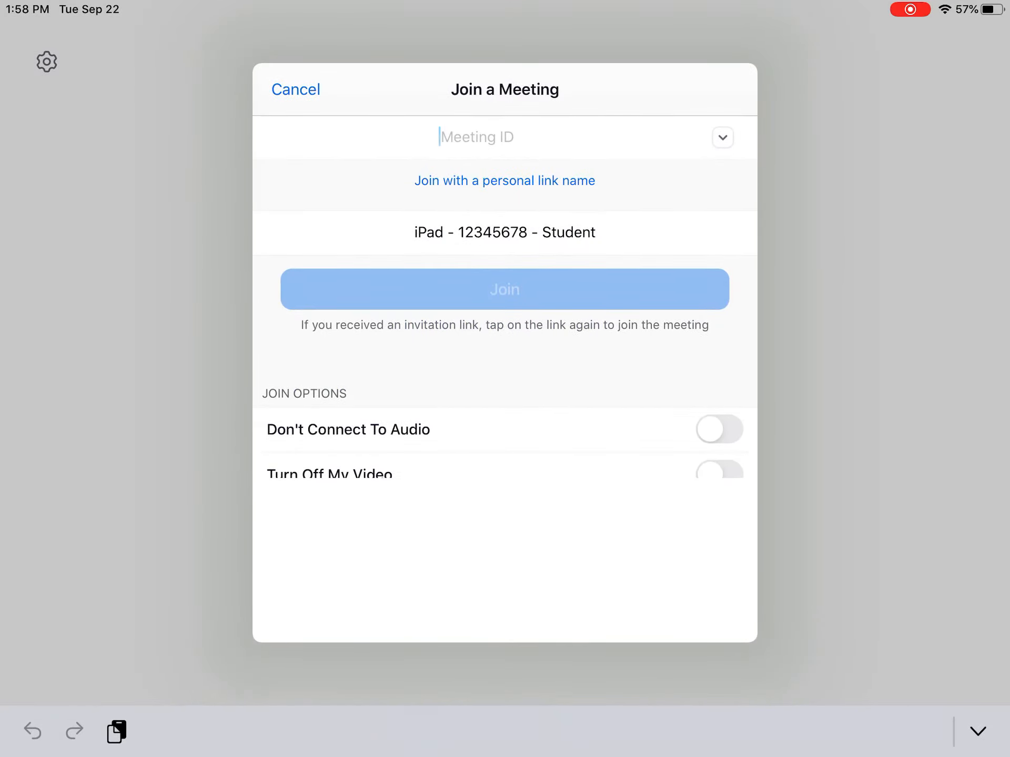
{"action": "left_click", "coordinate": [504, 232]}
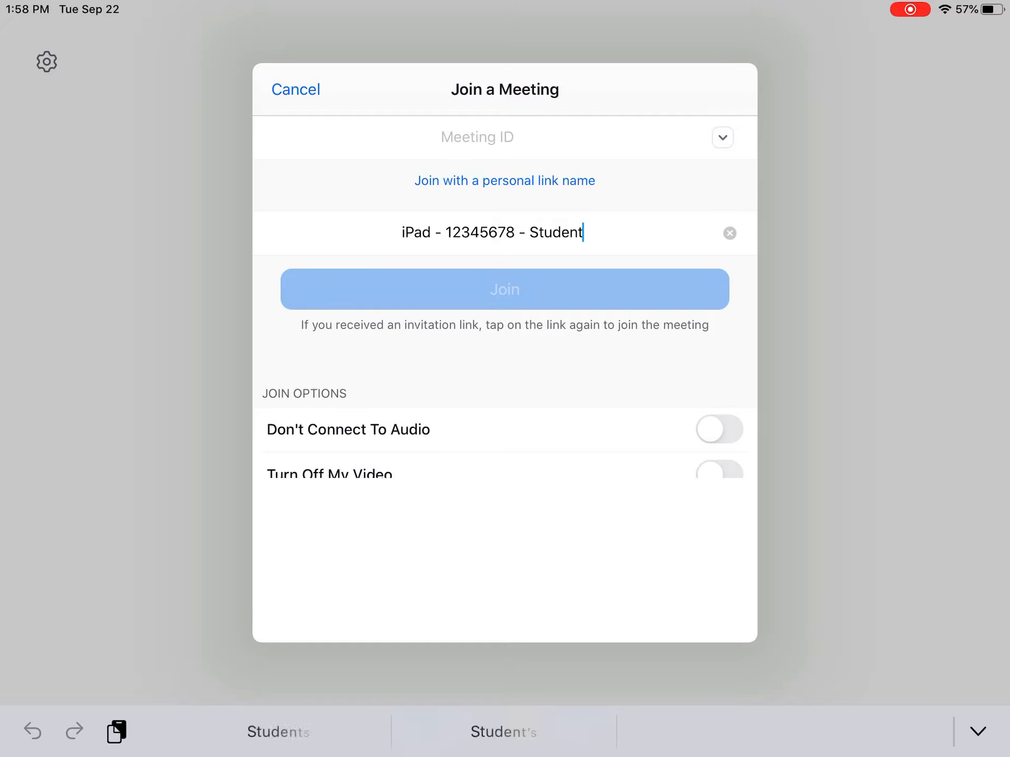
{"action": "left_click", "coordinate": [491, 233]}
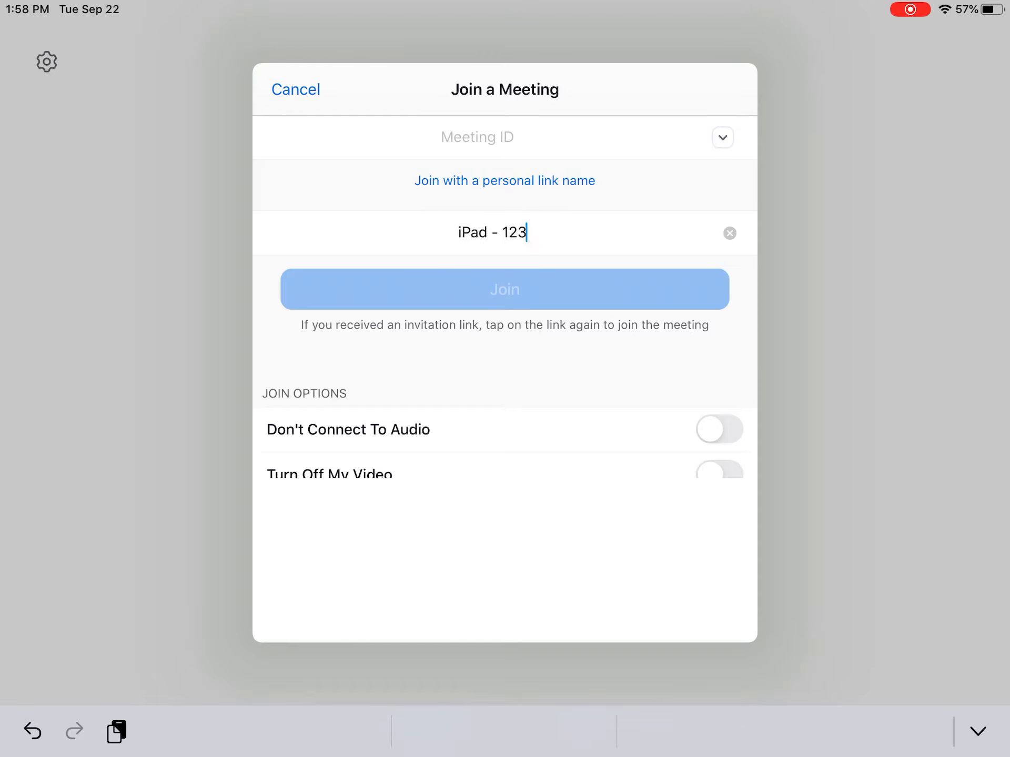
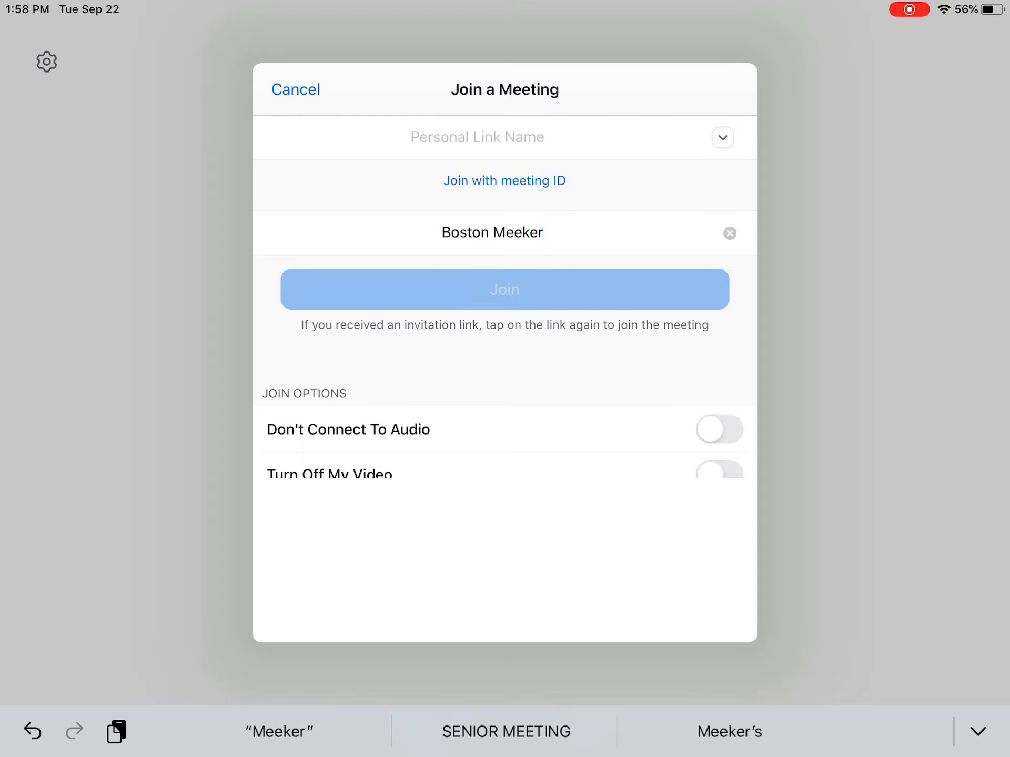
{"action": "left_click", "coordinate": [477, 136]}
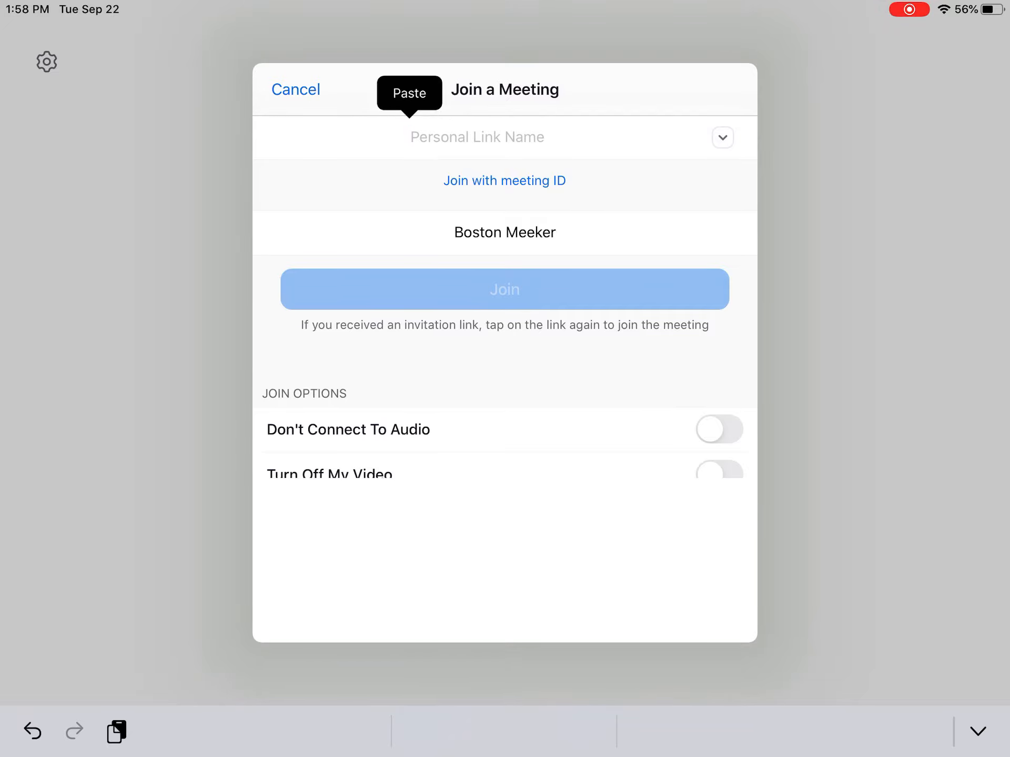
{"action": "left_click", "coordinate": [504, 181]}
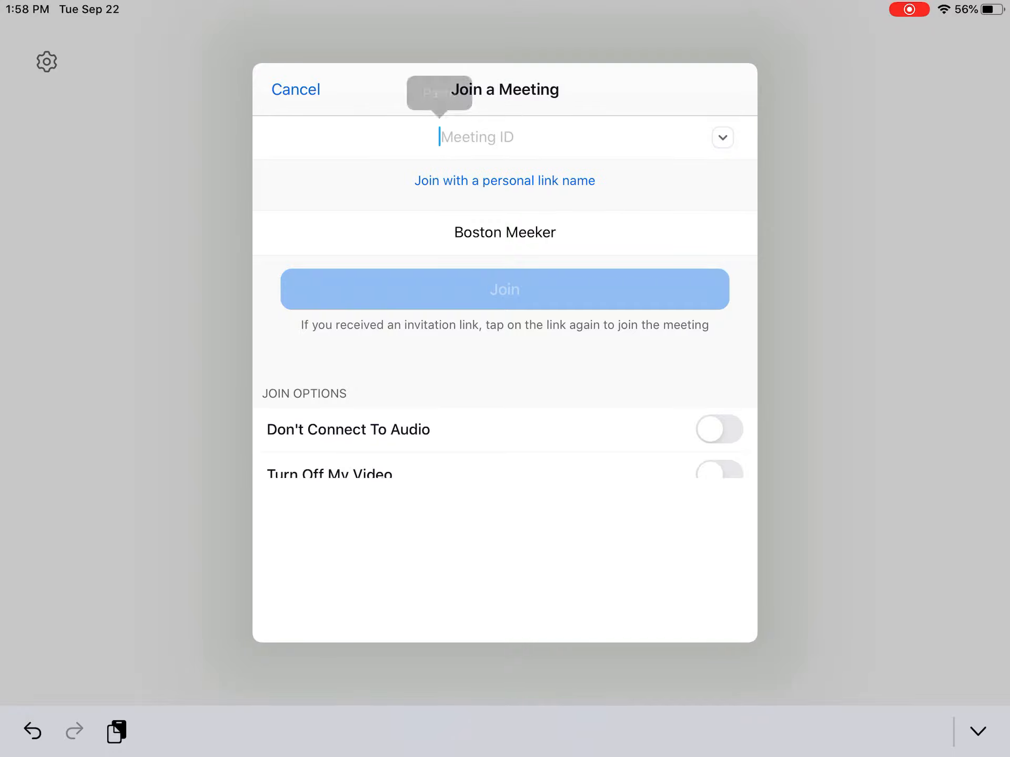
{"action": "type", "text": "952 7157 5566"}
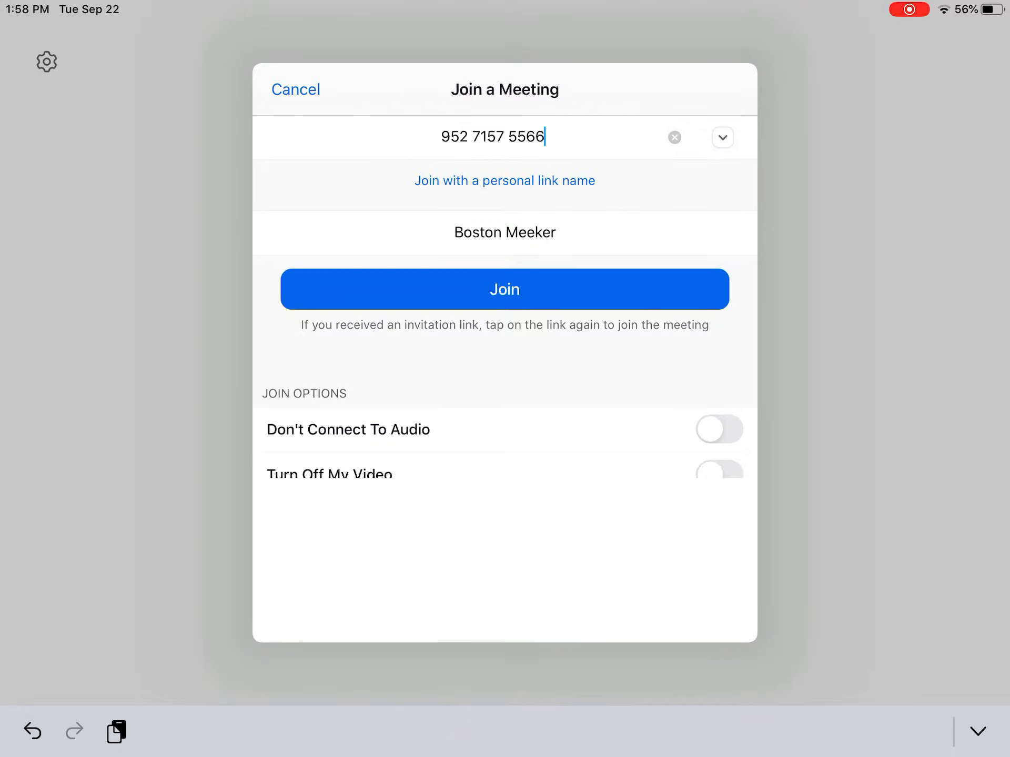
{"action": "left_click", "coordinate": [504, 290]}
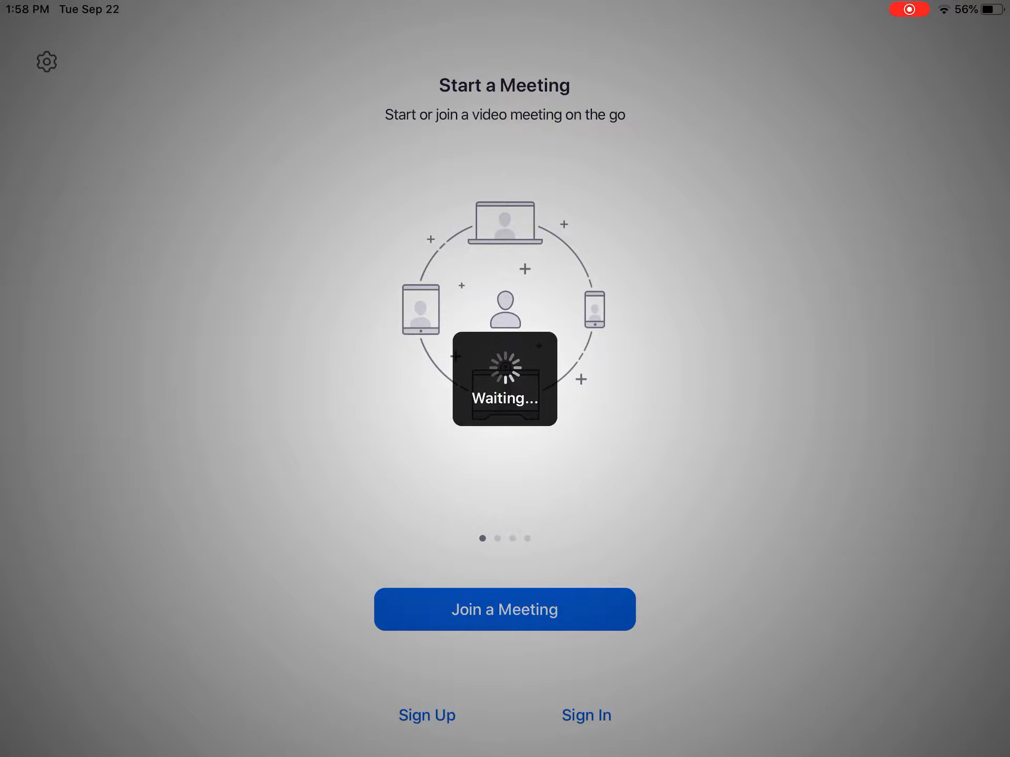